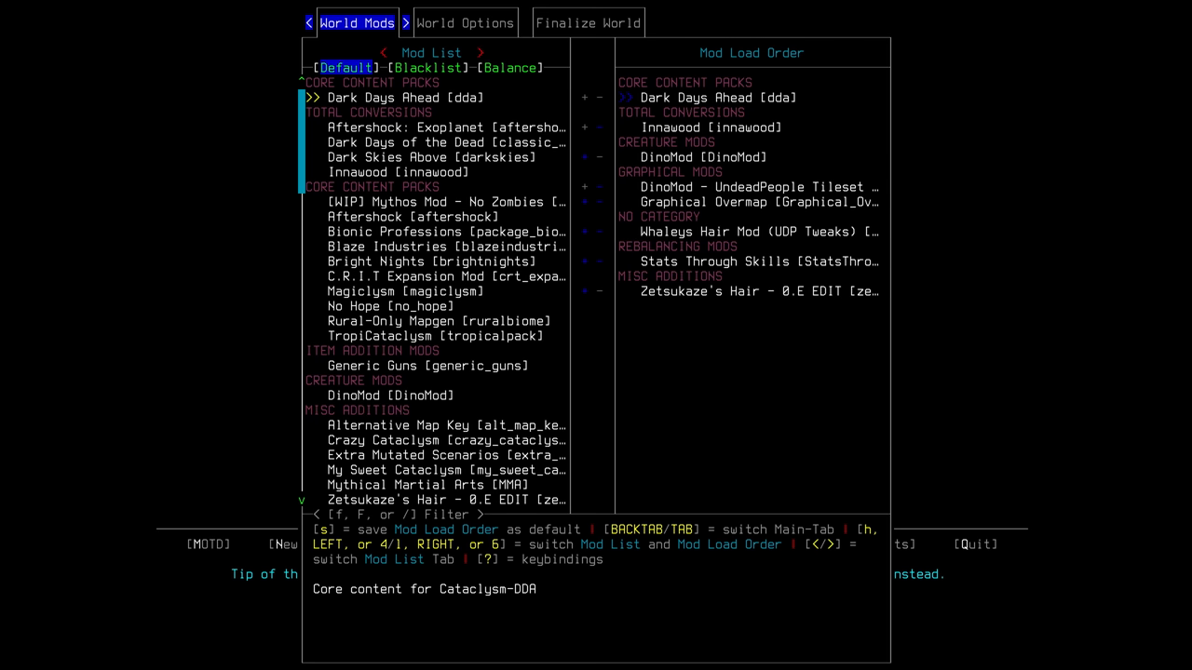
# Switch from the world mods lists to the World Options tab
pyautogui.click(463, 23)
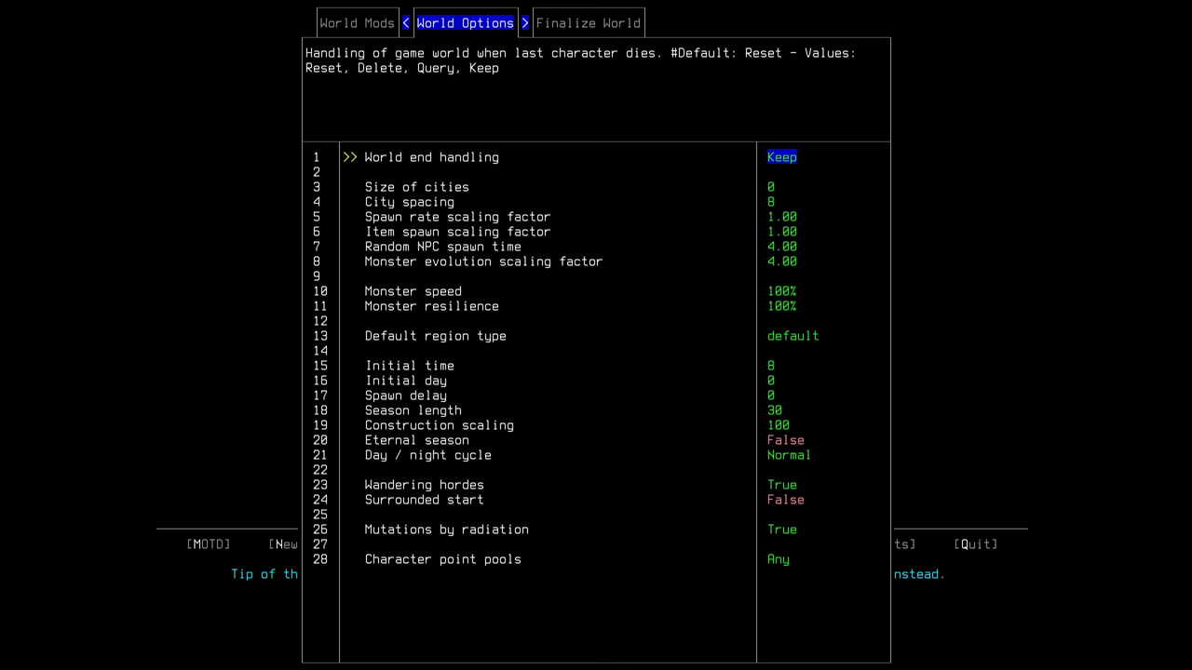
# Scroll the world options down to Season length, set to 30 days (default 91)
pyautogui.press('down')
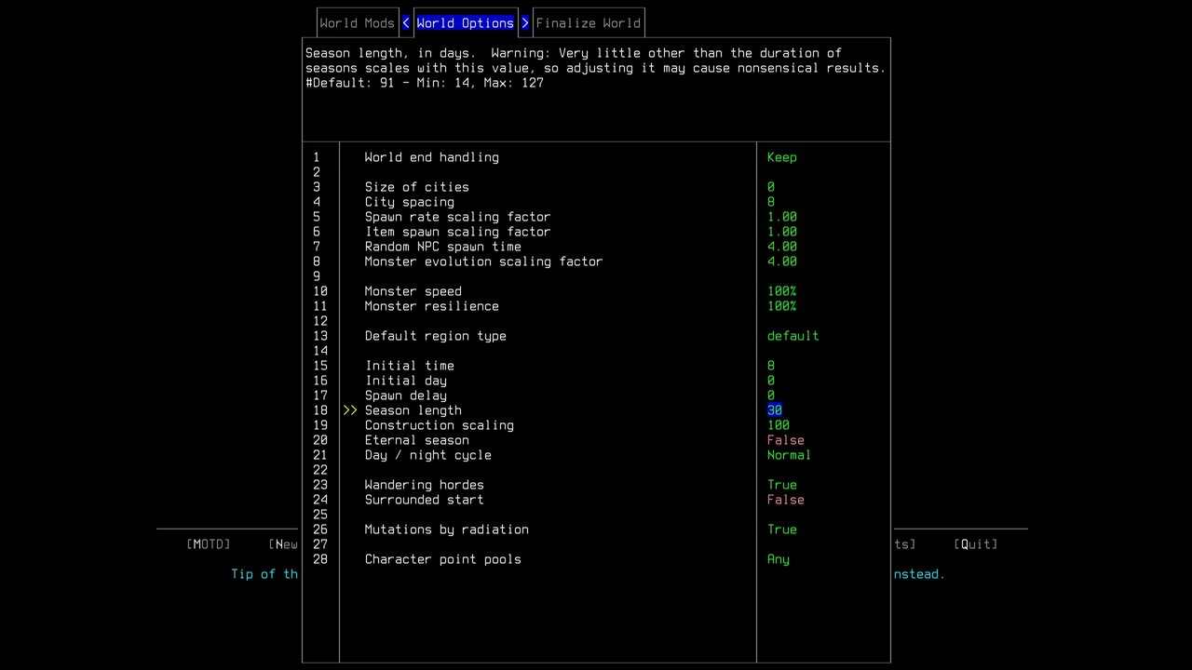
# Move down to Wandering hordes, enabled though off by default
pyautogui.press('Down')
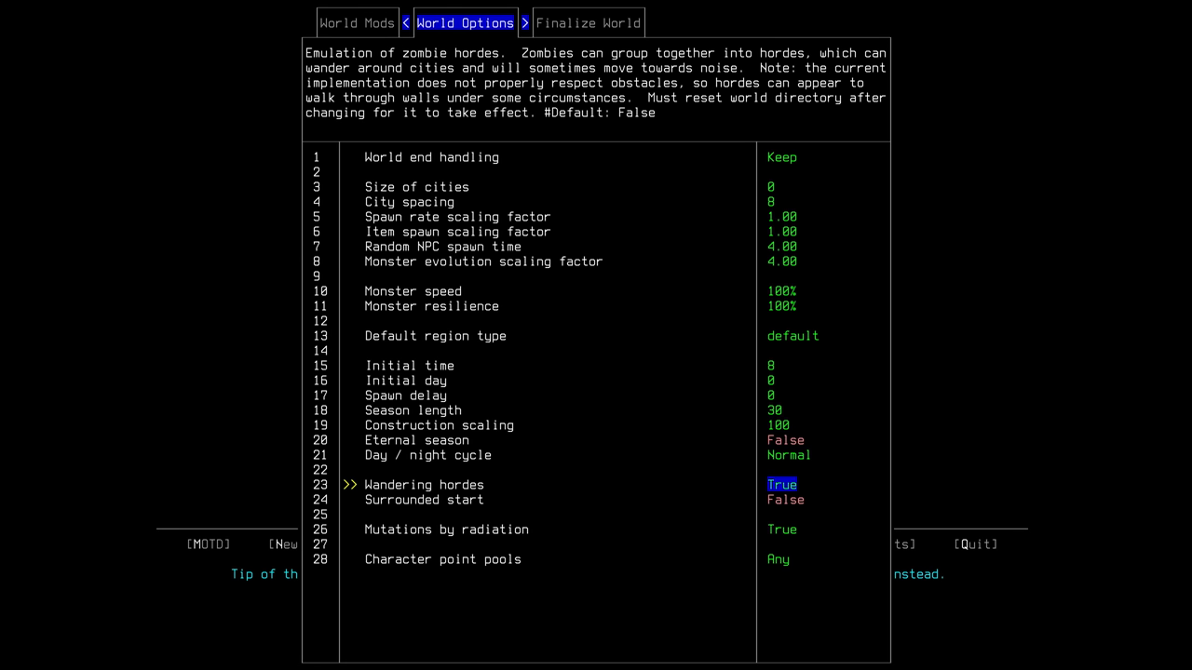
pyautogui.click(588, 22)
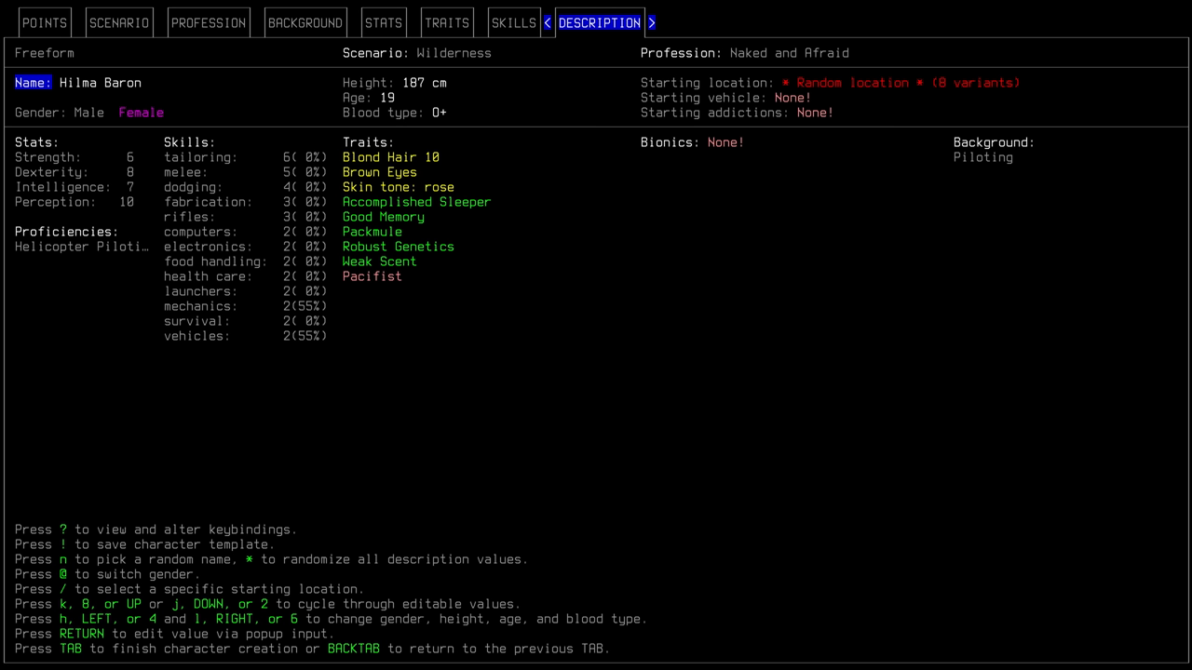
pyautogui.moveTo(59, 257)
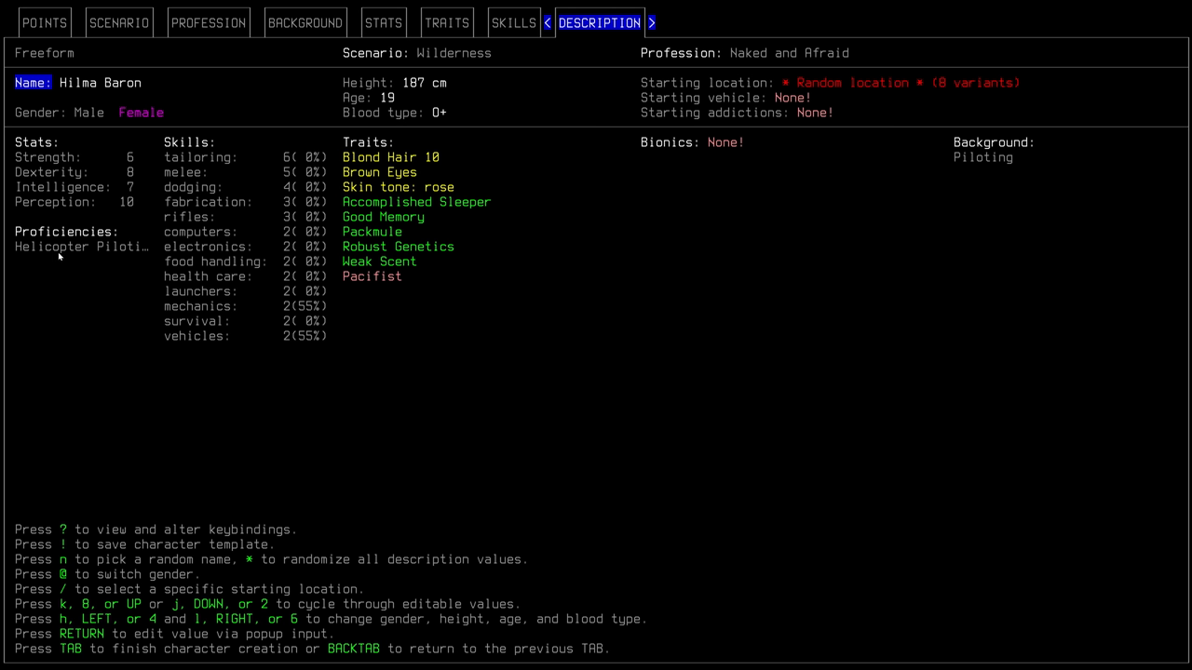
pyautogui.moveTo(184, 282)
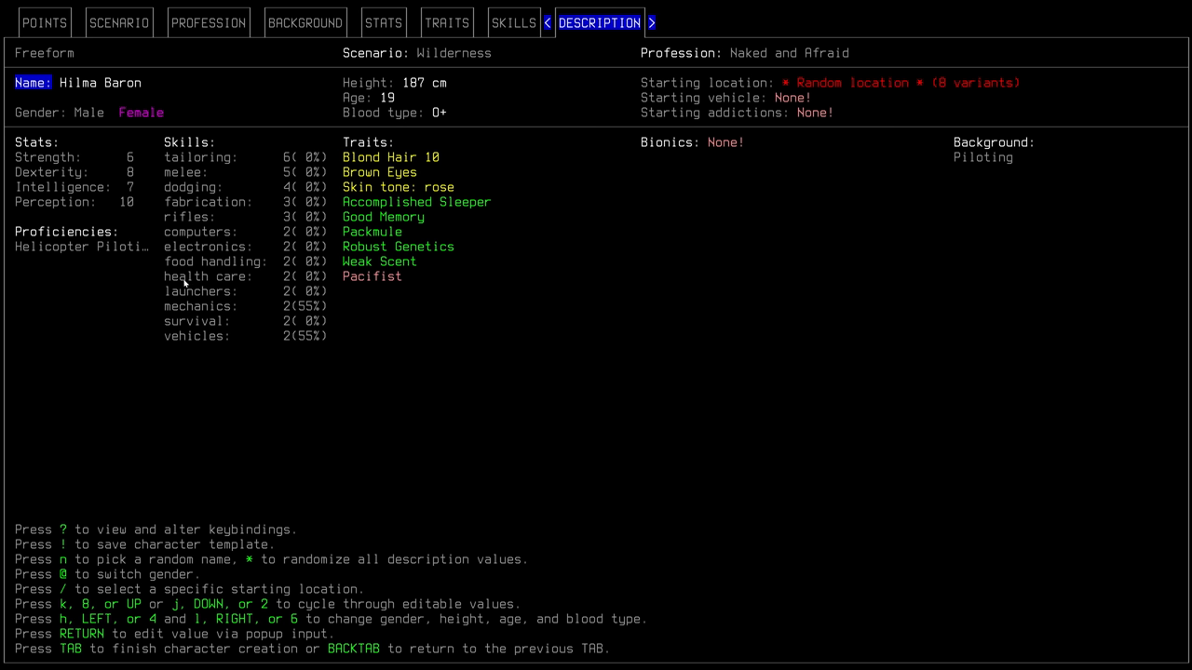
pyautogui.moveTo(216, 312)
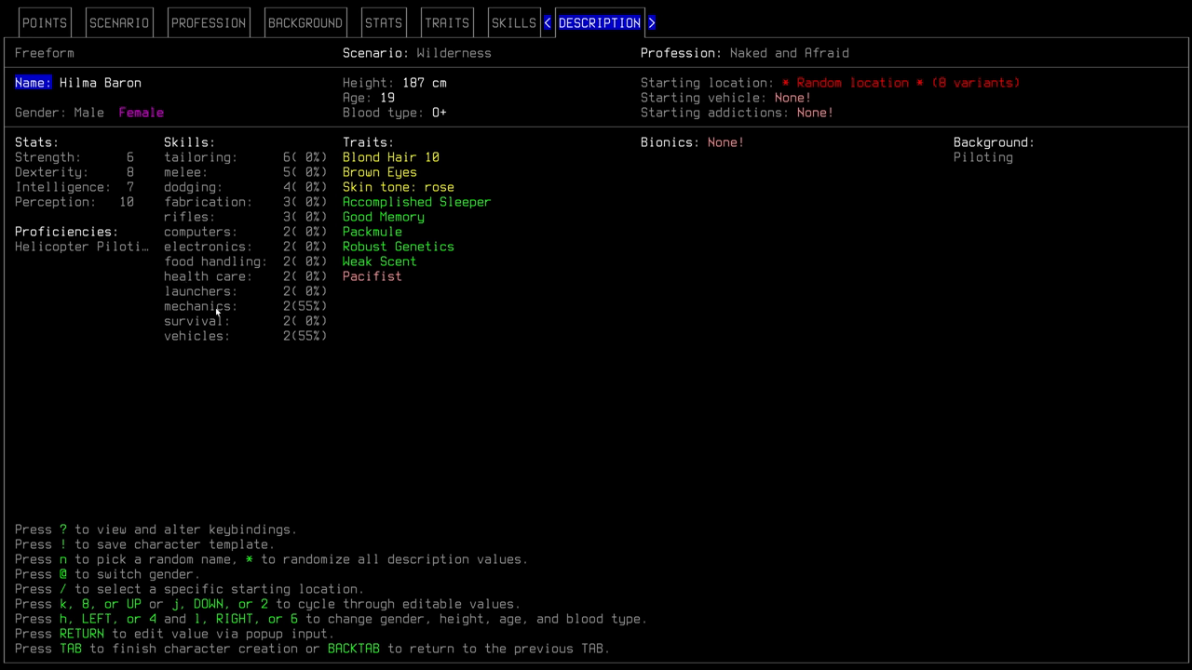
pyautogui.moveTo(328, 150)
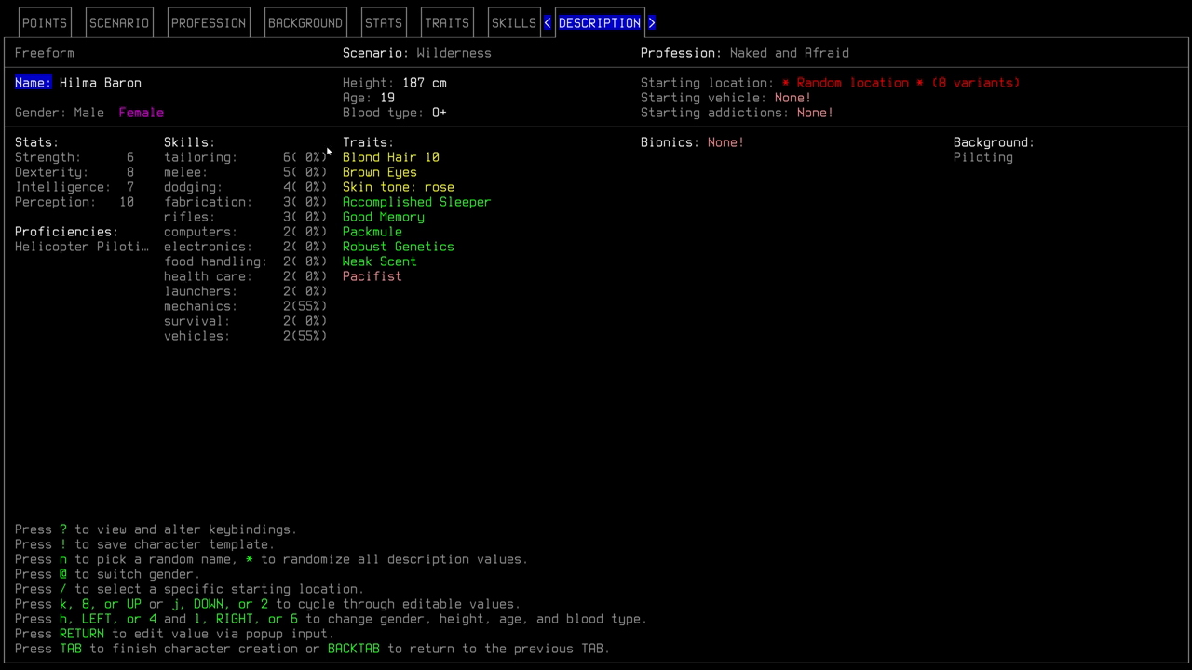
pyautogui.moveTo(349, 165)
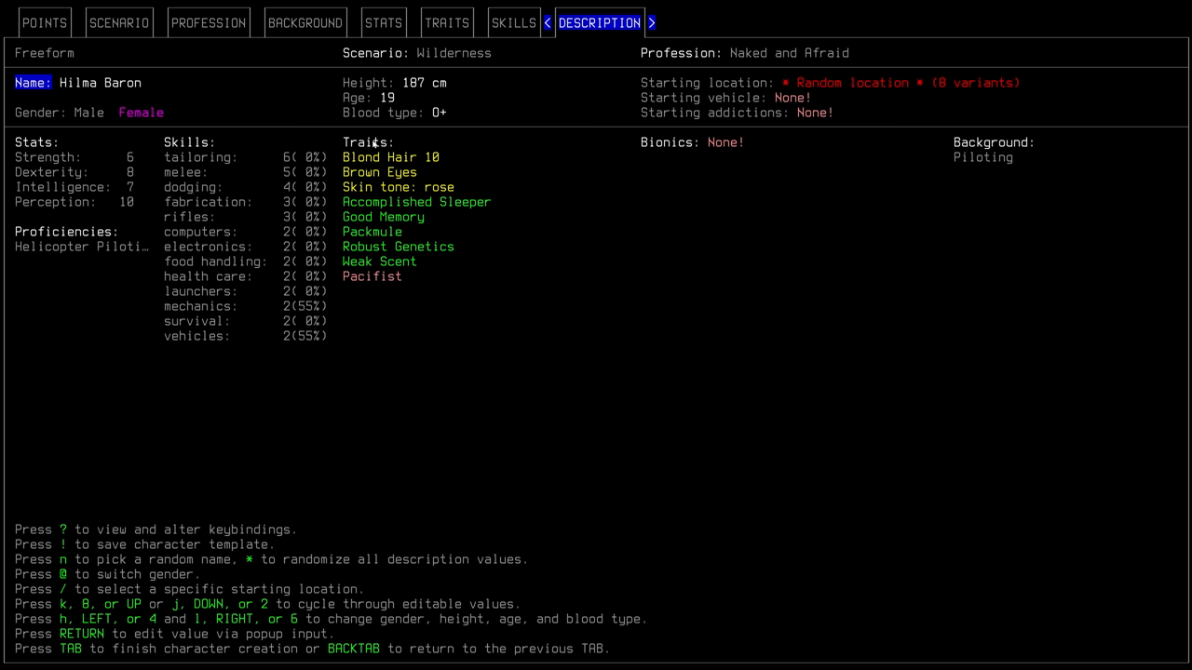
pyautogui.moveTo(294, 161)
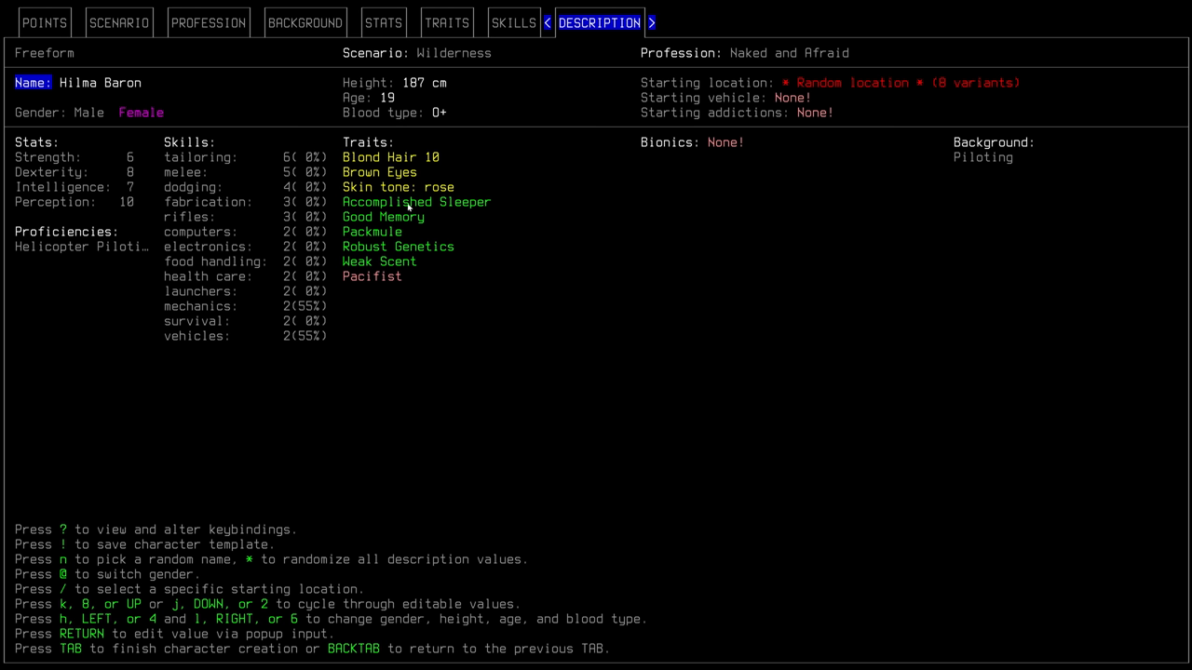
pyautogui.moveTo(412, 270)
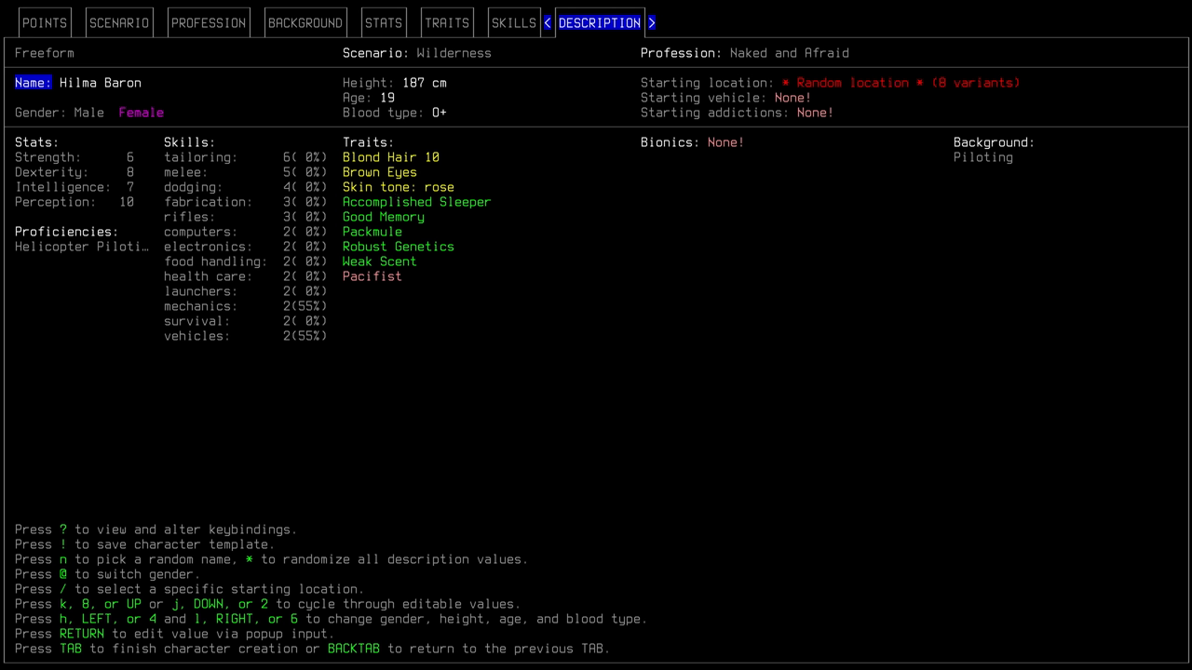
# Browse the chosen positive traits on the Traits page to Robust Genetics (3 points)
pyautogui.click(446, 22)
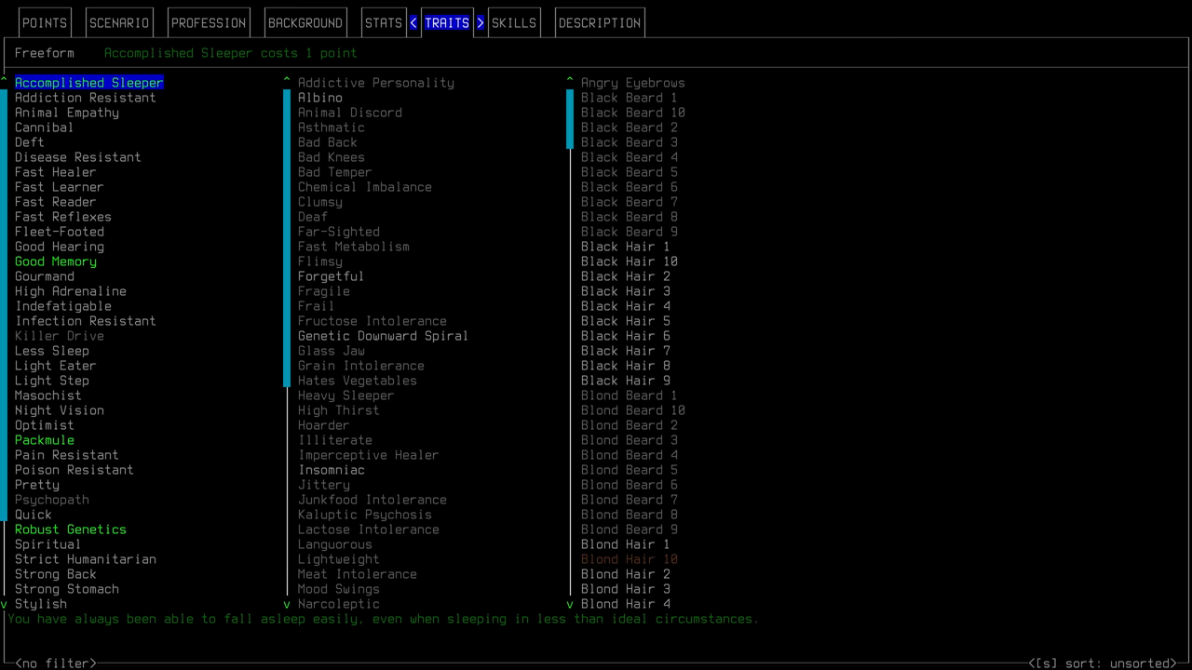
pyautogui.click(56, 260)
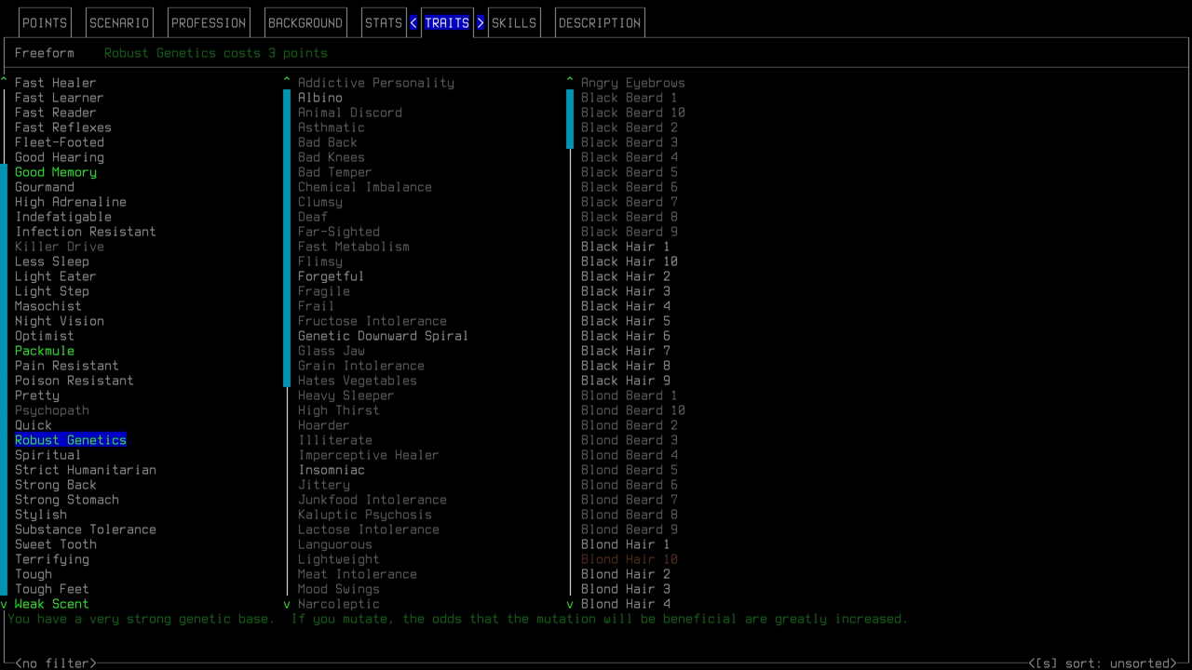
# Highlight the negative trait Pacifist, which earns 4 points
pyautogui.click(51, 603)
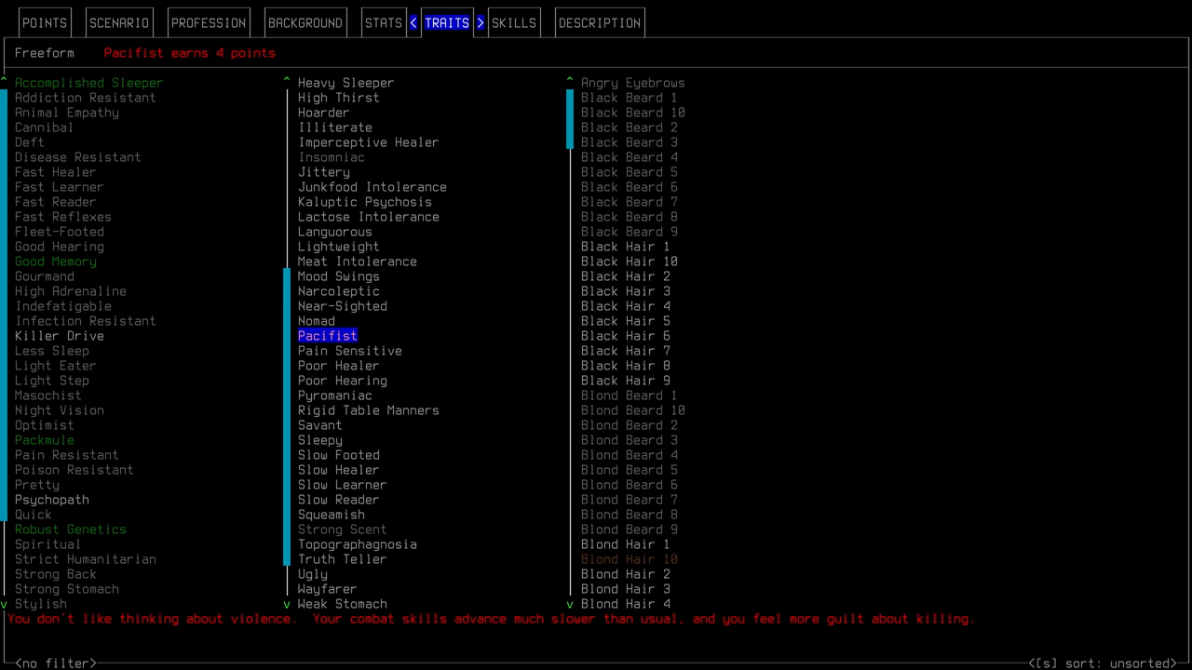
# Open the Skills page showing piercing weapons, costing 1 point for 2 levels
pyautogui.click(513, 23)
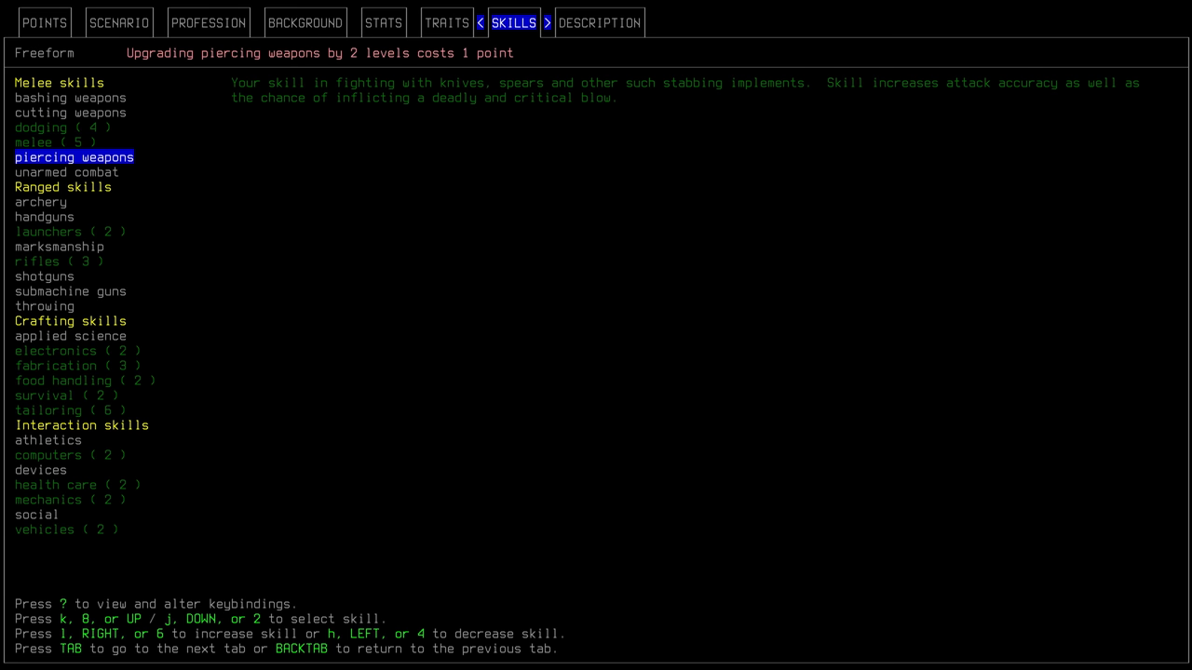
# Check stats (Strength 6, Dexterity 8, Intelligence 7, Perception 10), then return to the summary
pyautogui.click(48, 410)
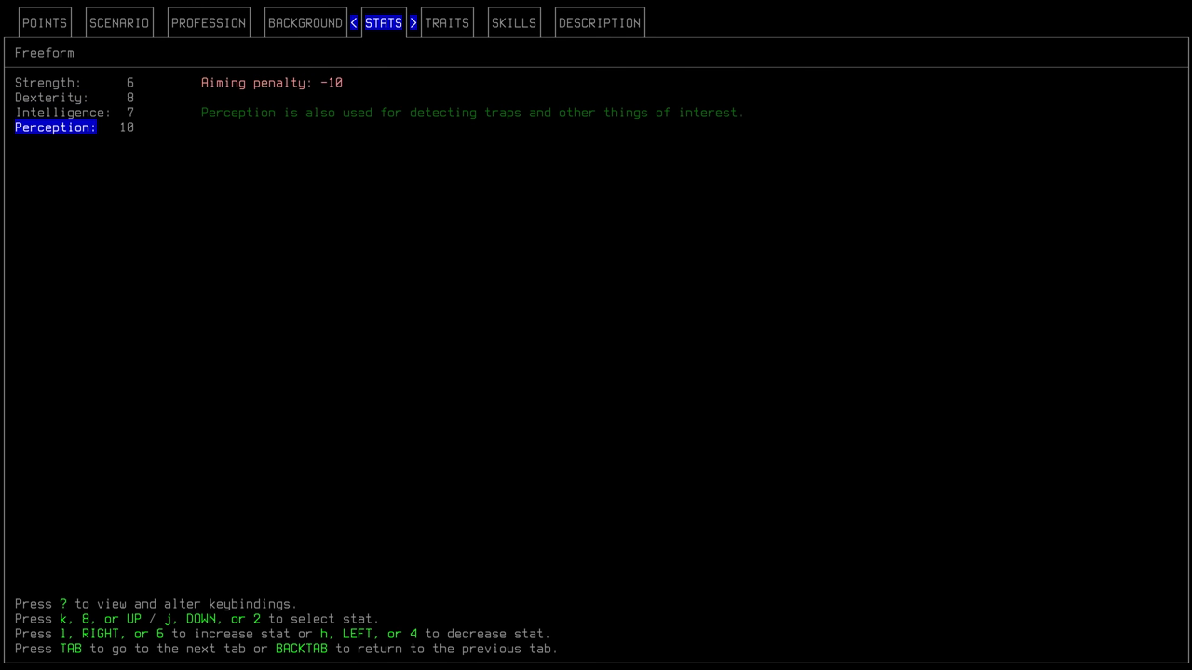
pyautogui.click(599, 22)
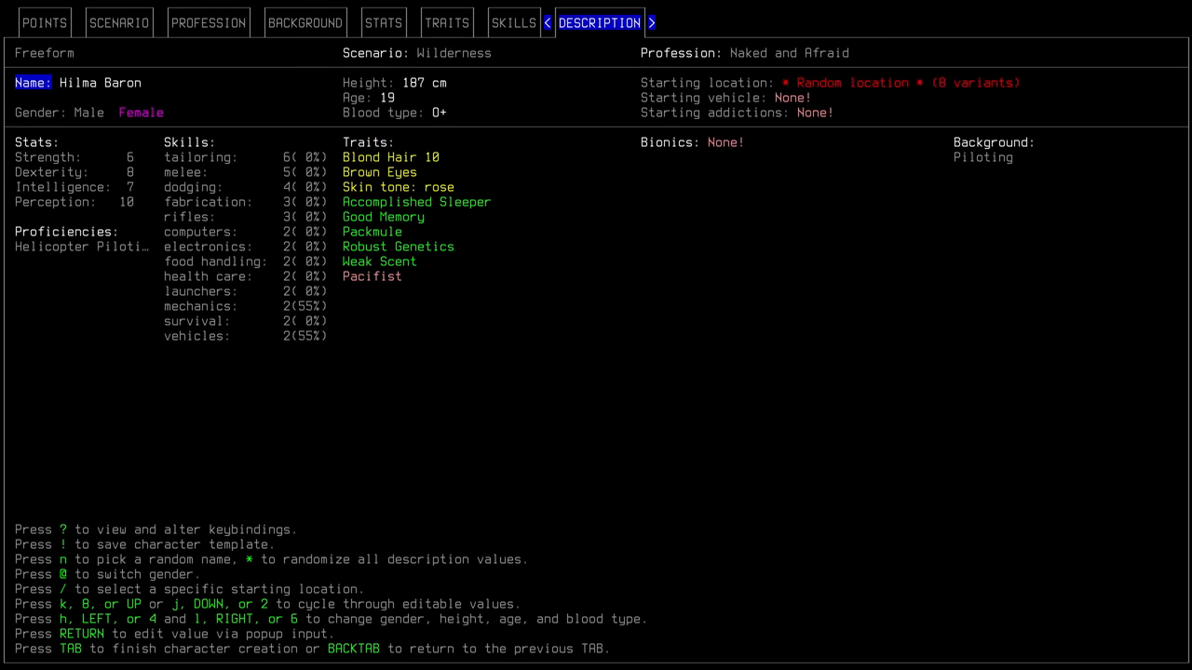